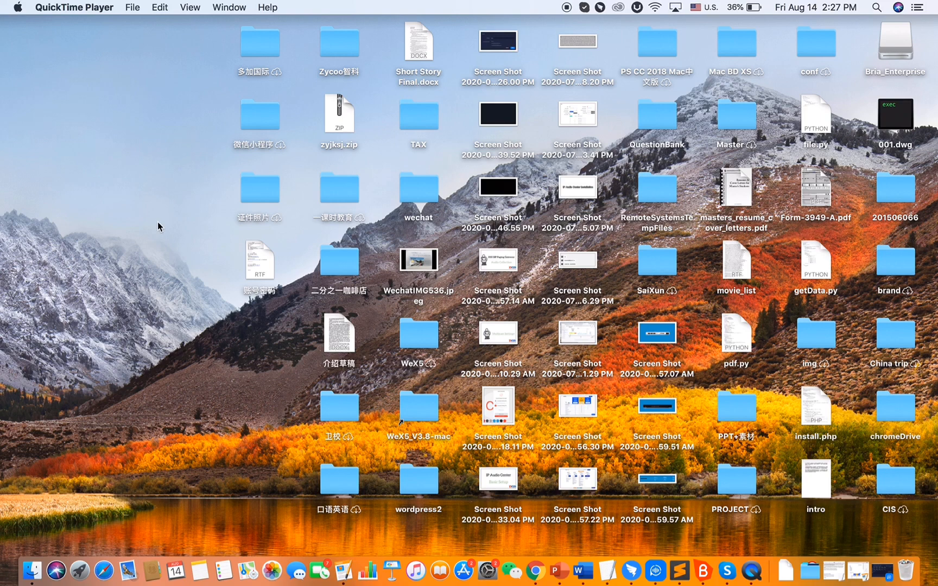
mouse_move(538, 543)
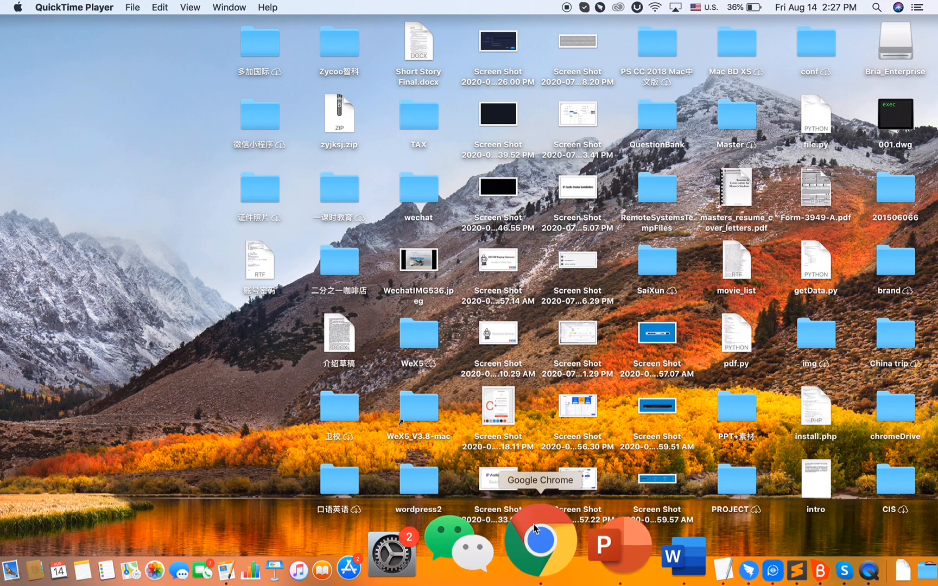
Launch Google Chrome from the Dock toward the 192.168.11.109 address
right_click(539, 543)
text(192)
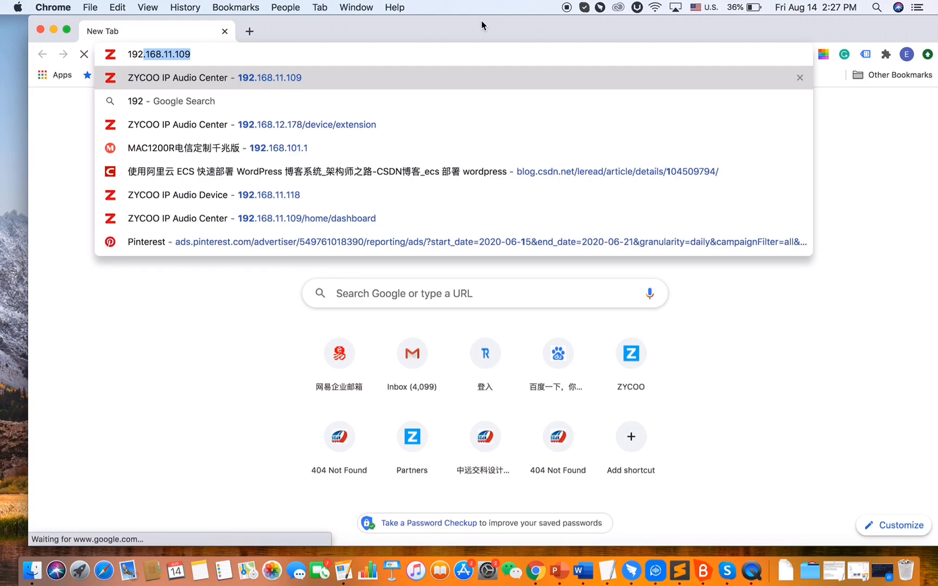
Log in to the IP Audio Center as admin and reach the dashboard
click(214, 77)
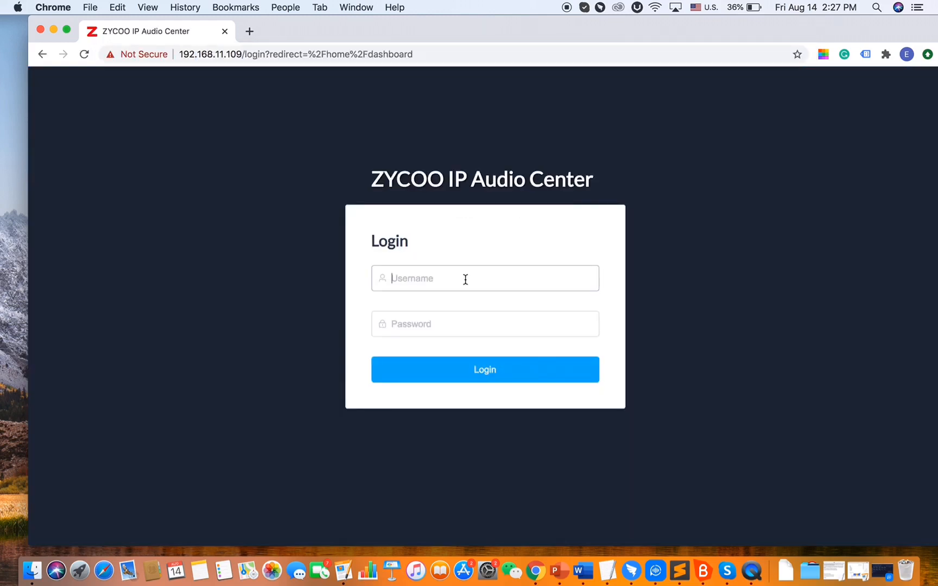
text(am)
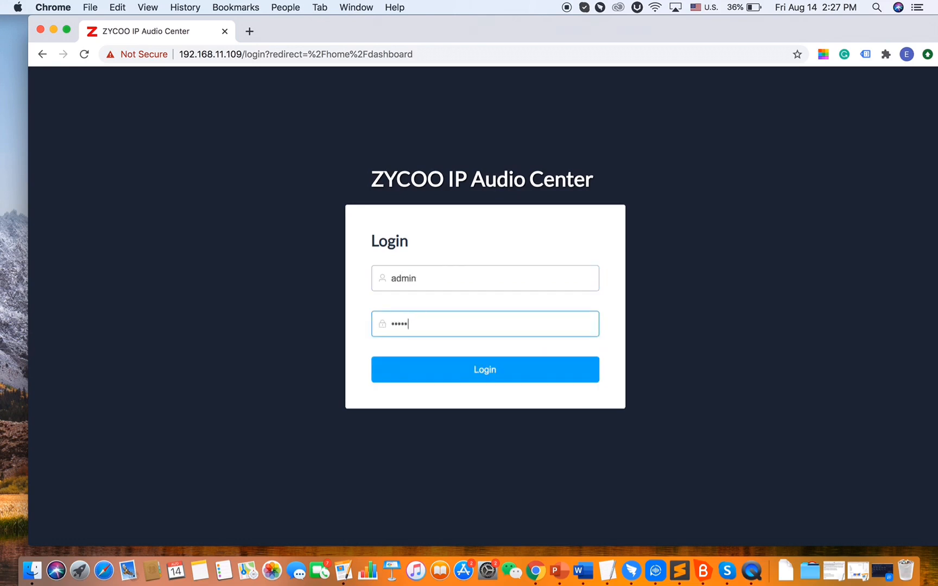
click(484, 370)
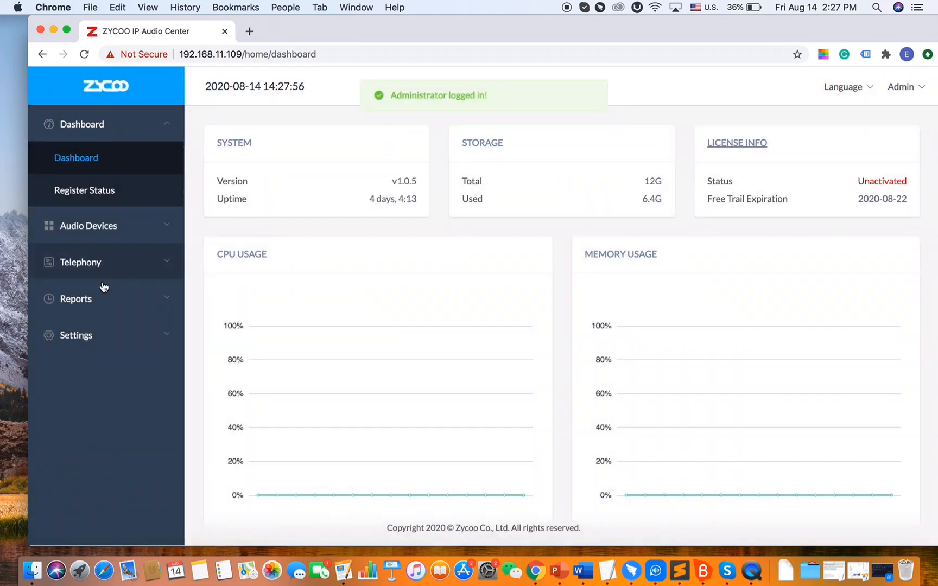
Show the Reports > Call Logs list of all nine logged calls via Search
click(75, 299)
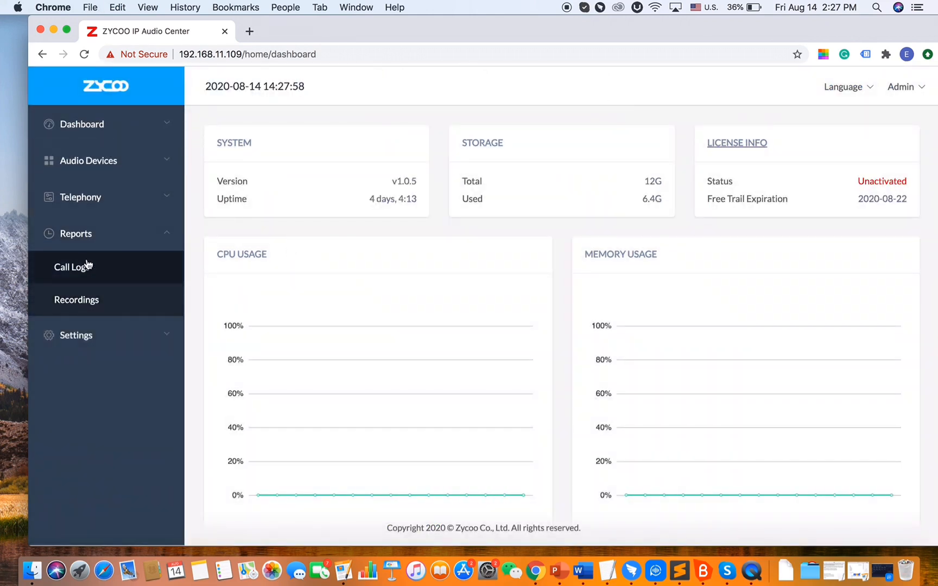
click(72, 267)
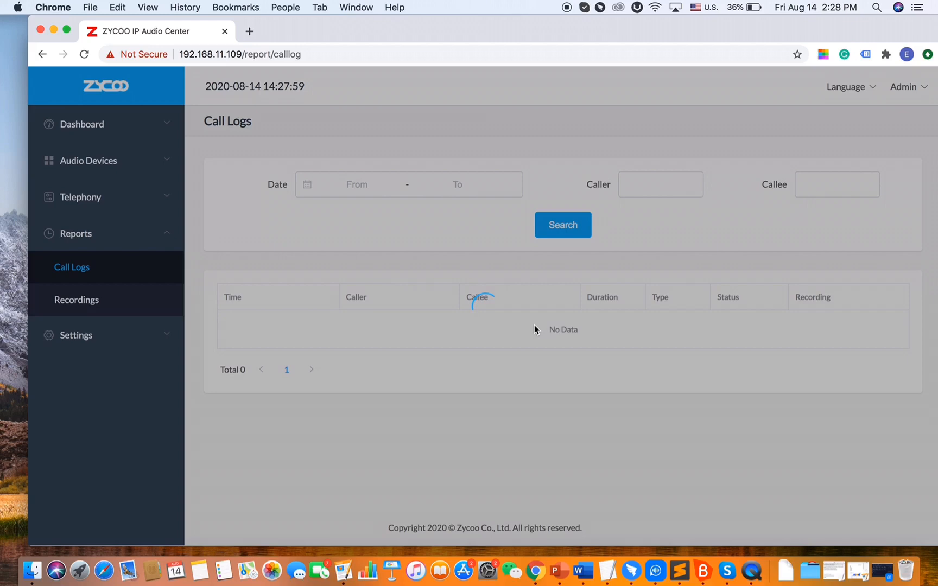
click(561, 224)
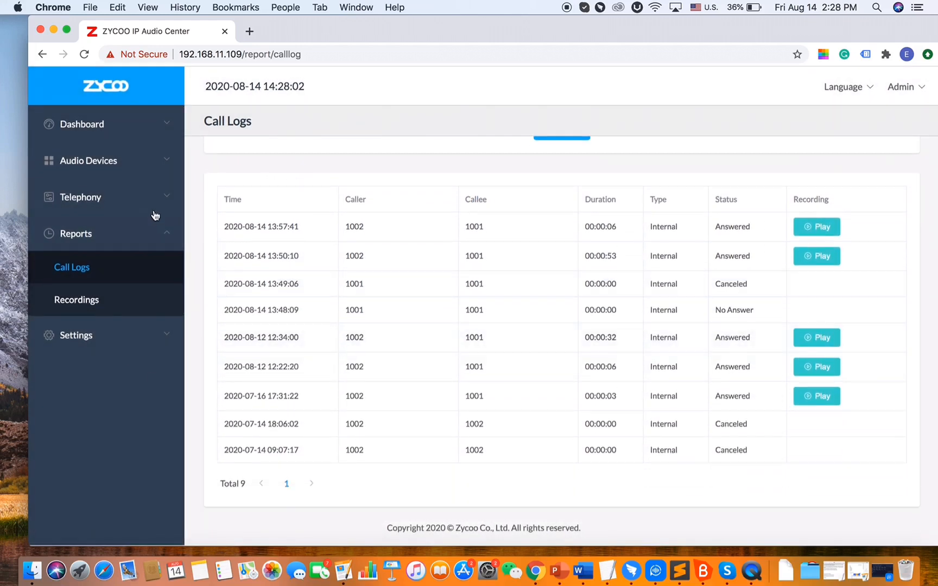
mouse_move(393, 226)
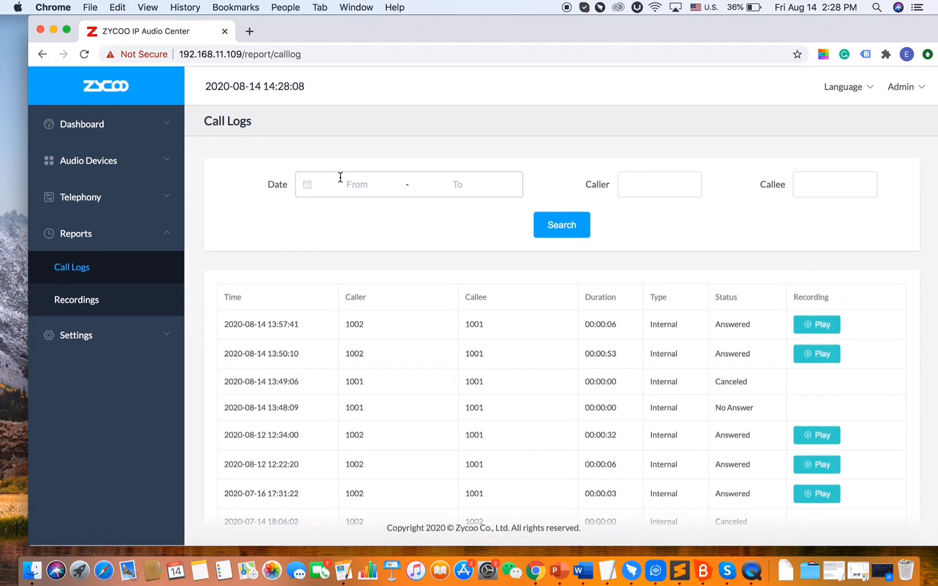
mouse_move(596, 216)
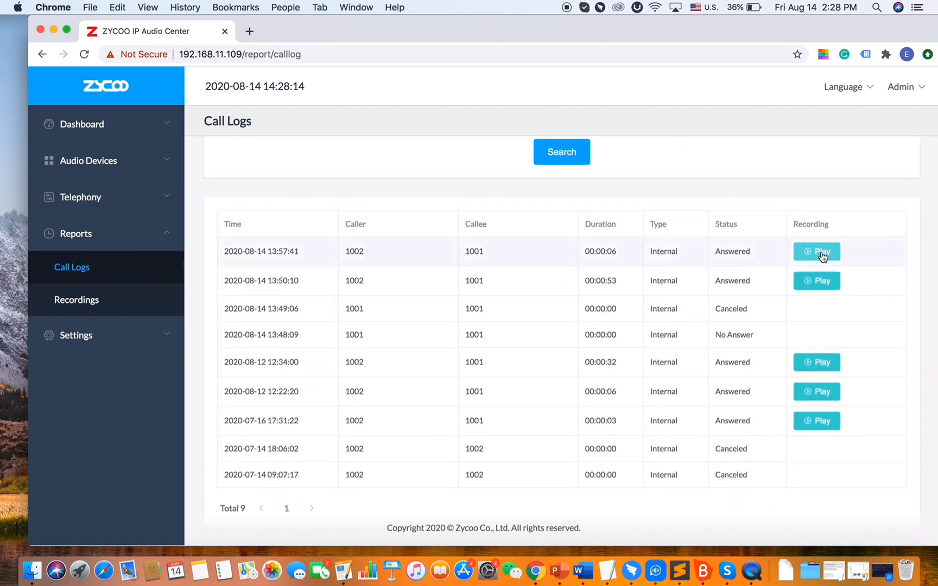
Play and download the 13:57:41 call recording from 1002 to 1001, then close the player
click(816, 251)
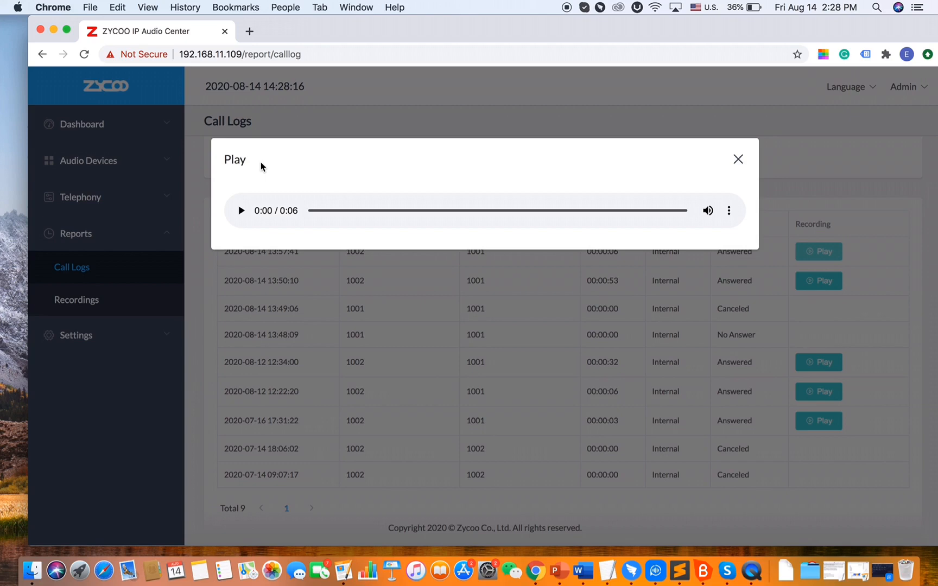
click(241, 211)
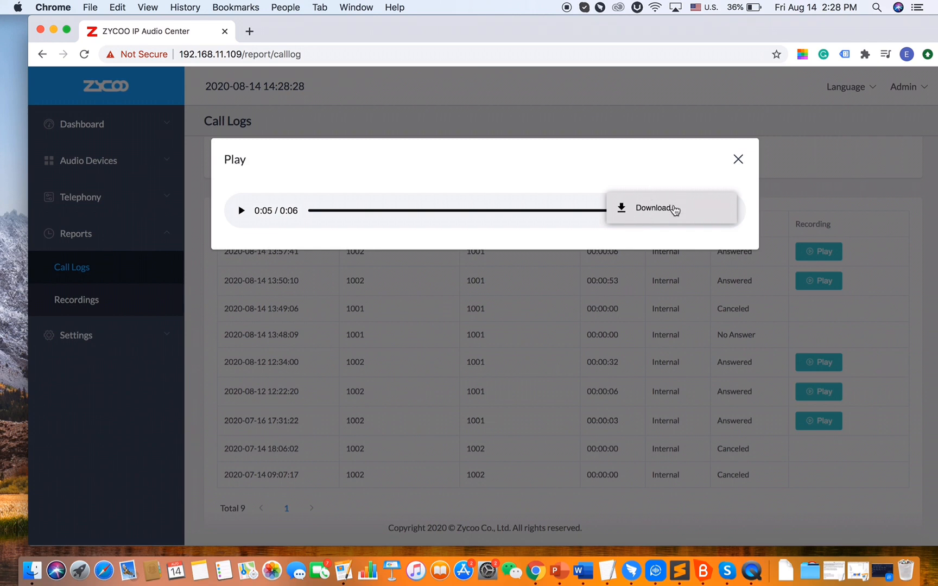
click(653, 208)
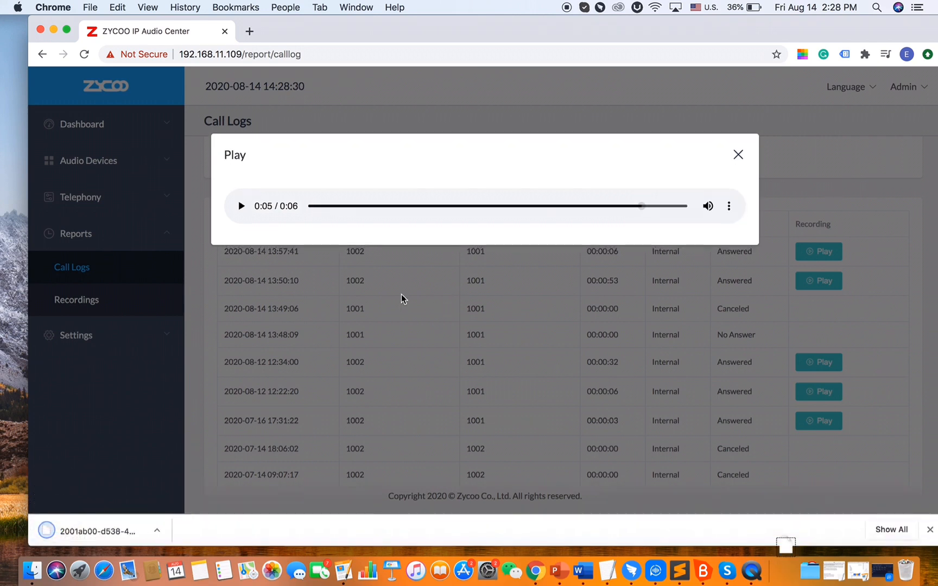
mouse_move(712, 356)
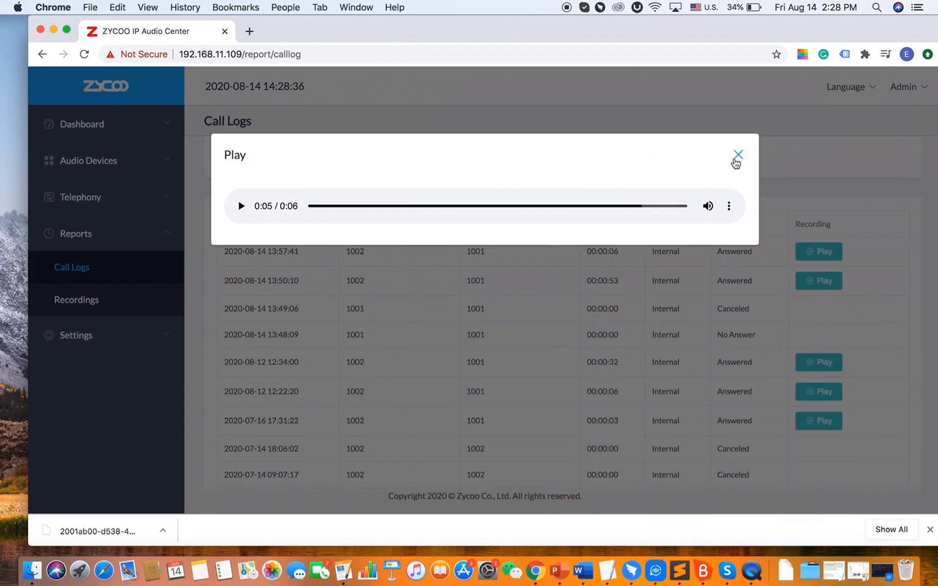
click(77, 299)
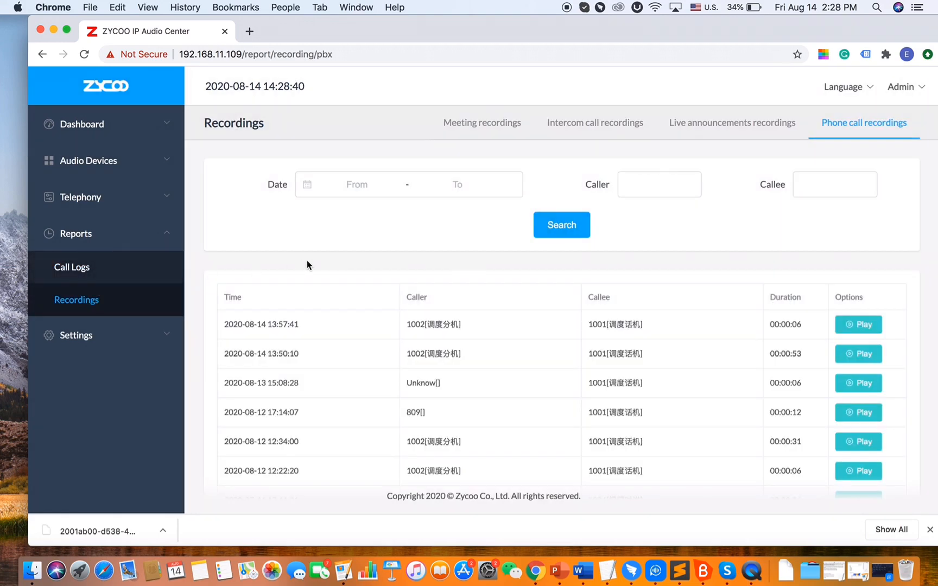
mouse_move(311, 245)
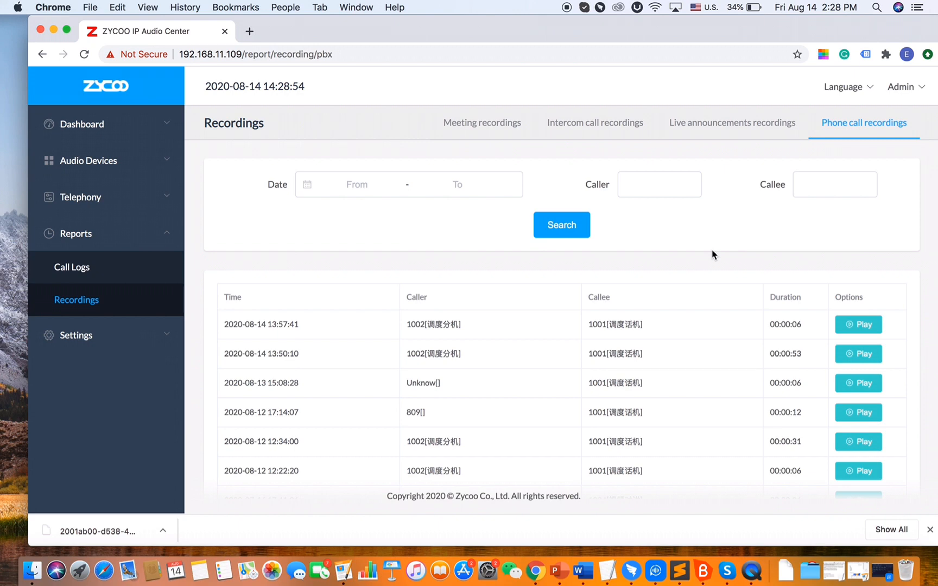
Scroll the Phone call recordings list down to the July 16 call from 801 to 1004
scroll(down, 3)
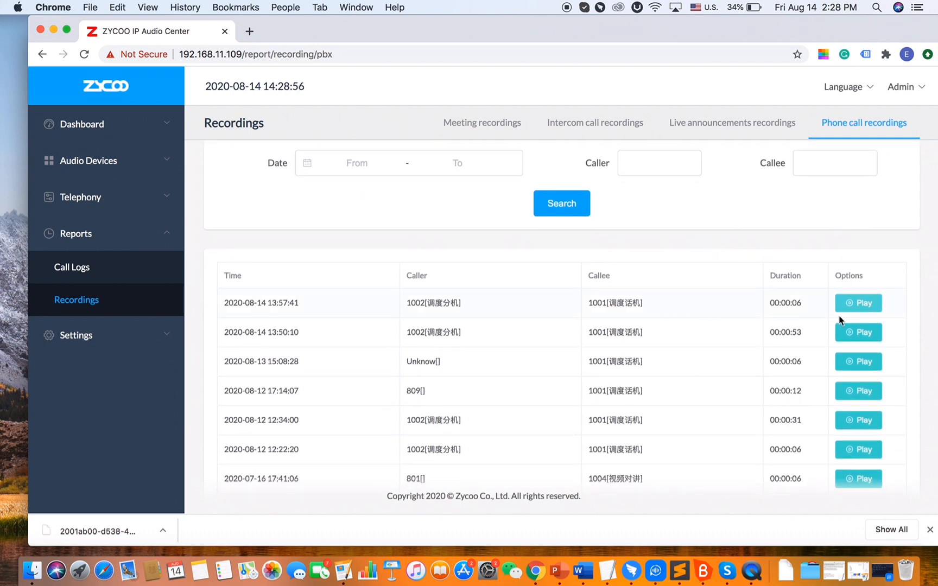
Play the 13:57:41 phone call recording and reveal its Download option in the ⋮ menu
click(858, 303)
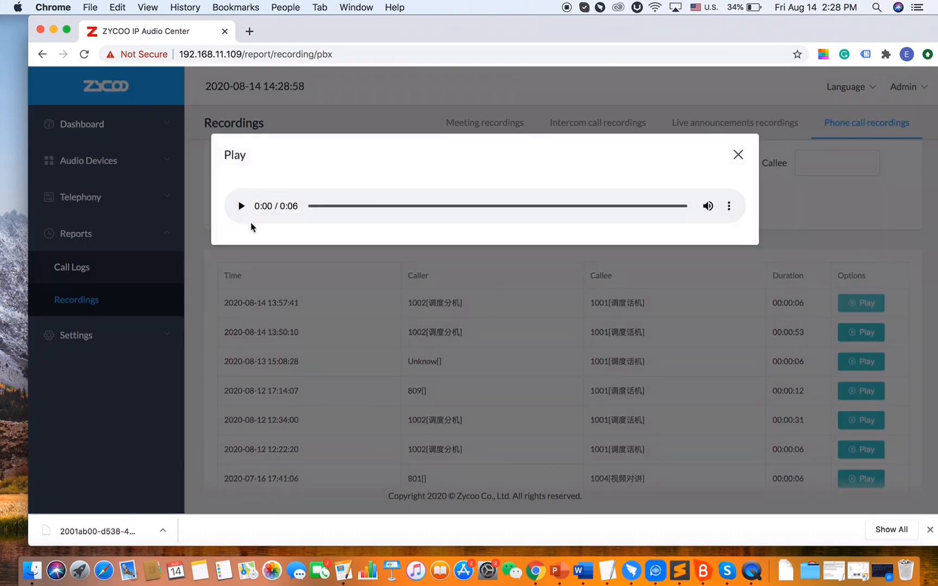
click(241, 207)
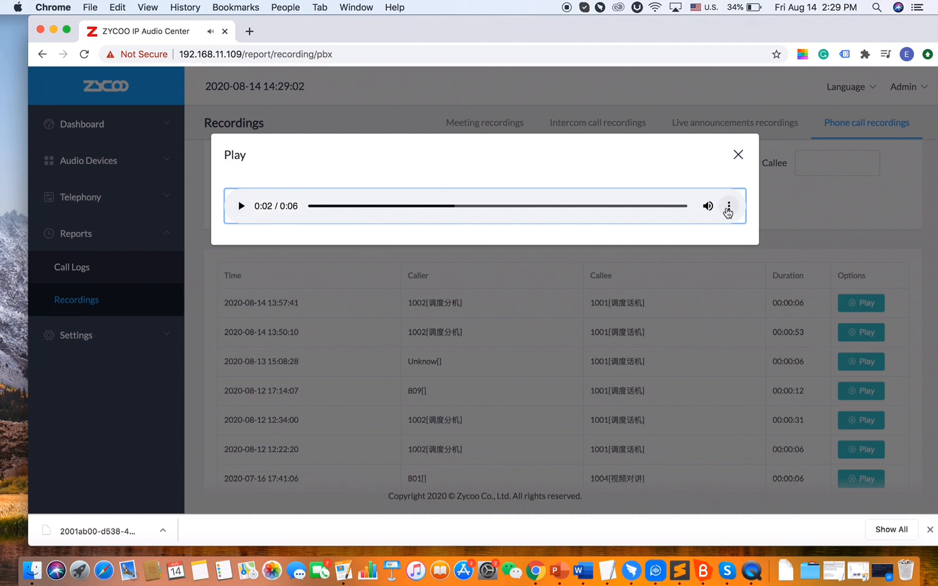
click(728, 207)
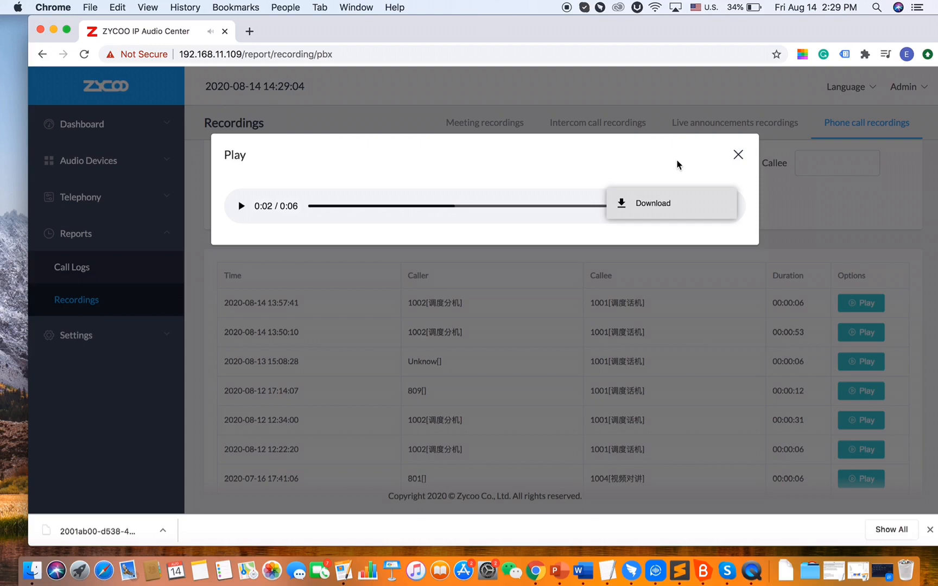